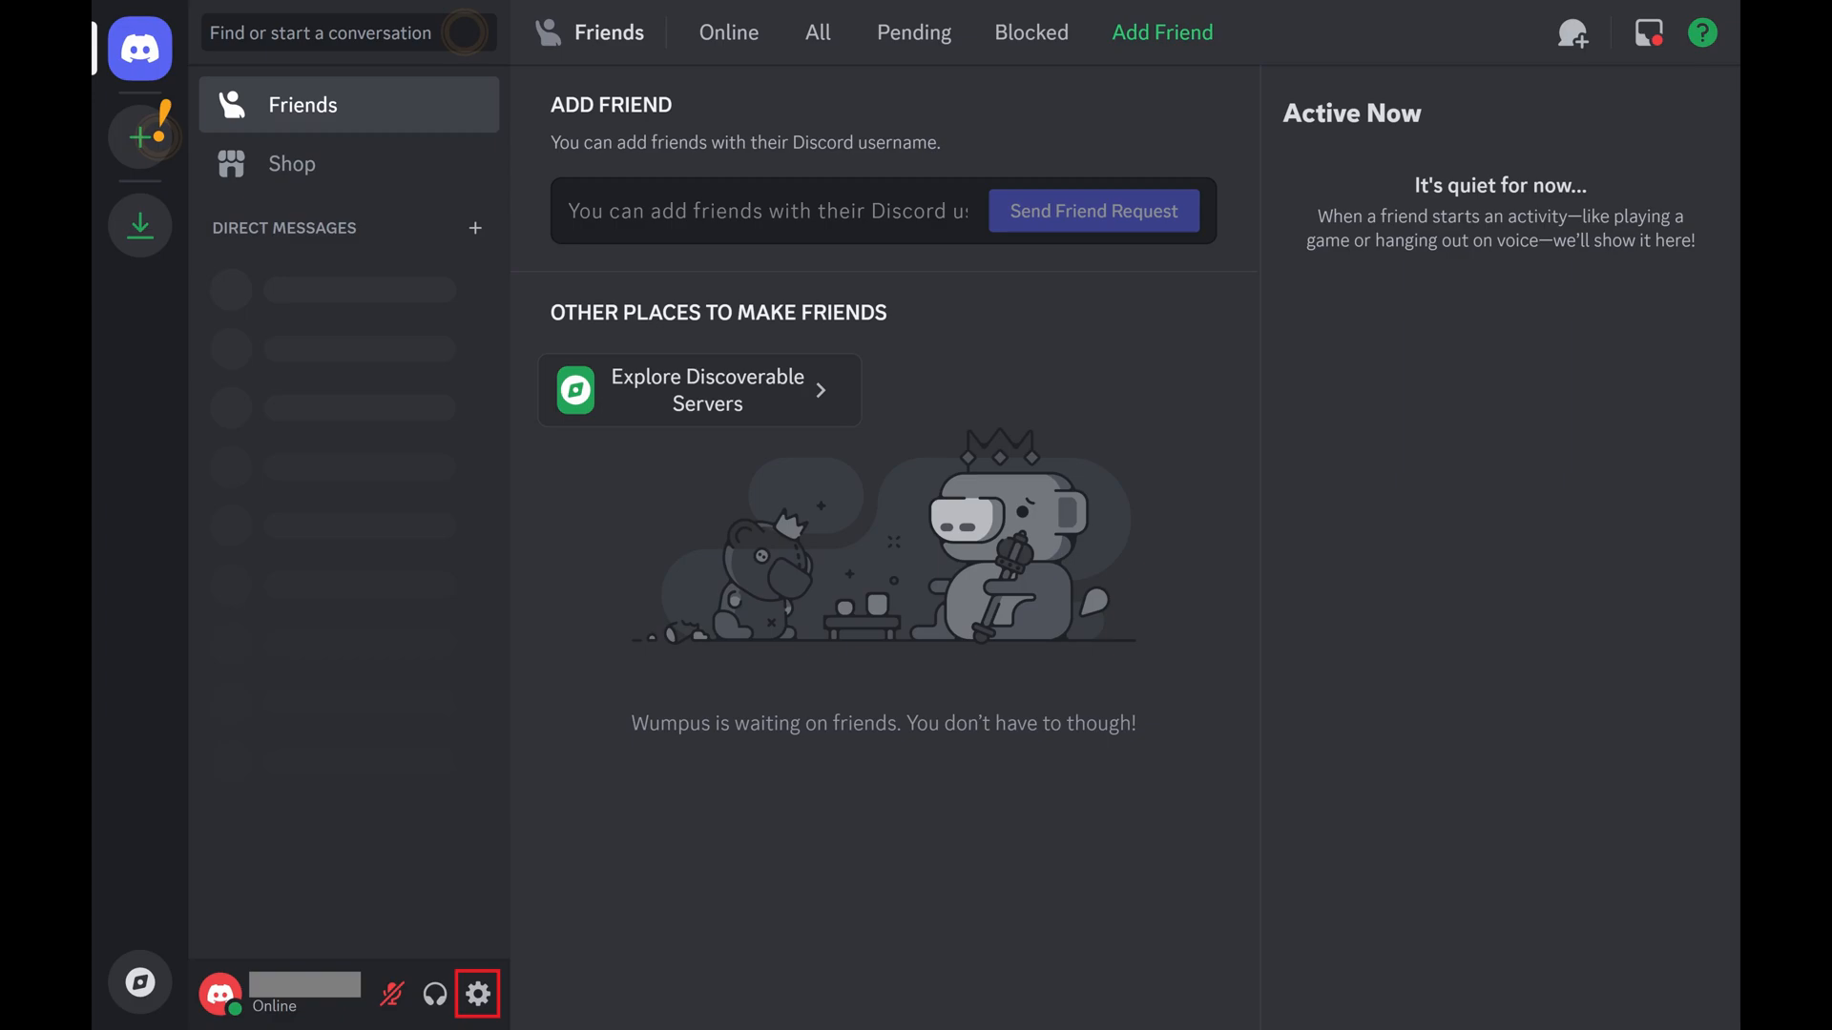
- Open User Settings from the gear icon beside the username at the bottom left
left_click(477, 994)
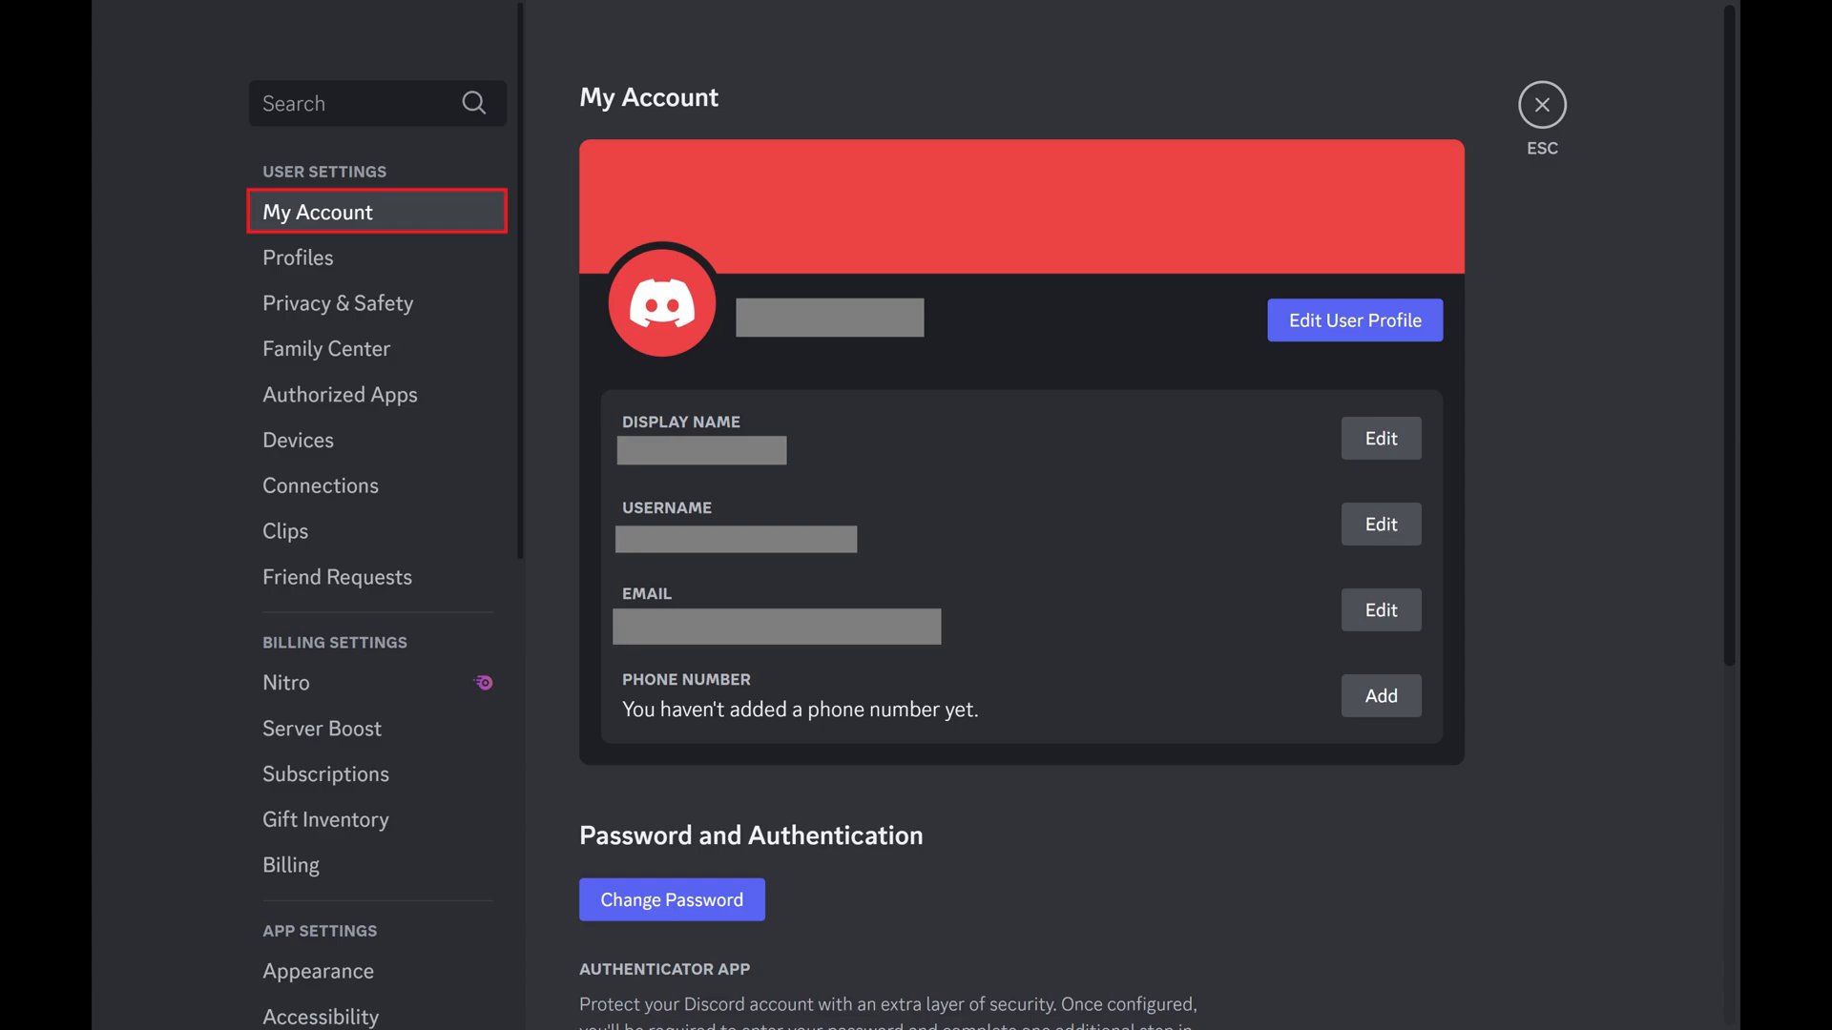
- Scroll My Account down to Account Removal and choose Delete Account
scroll("down", 3)
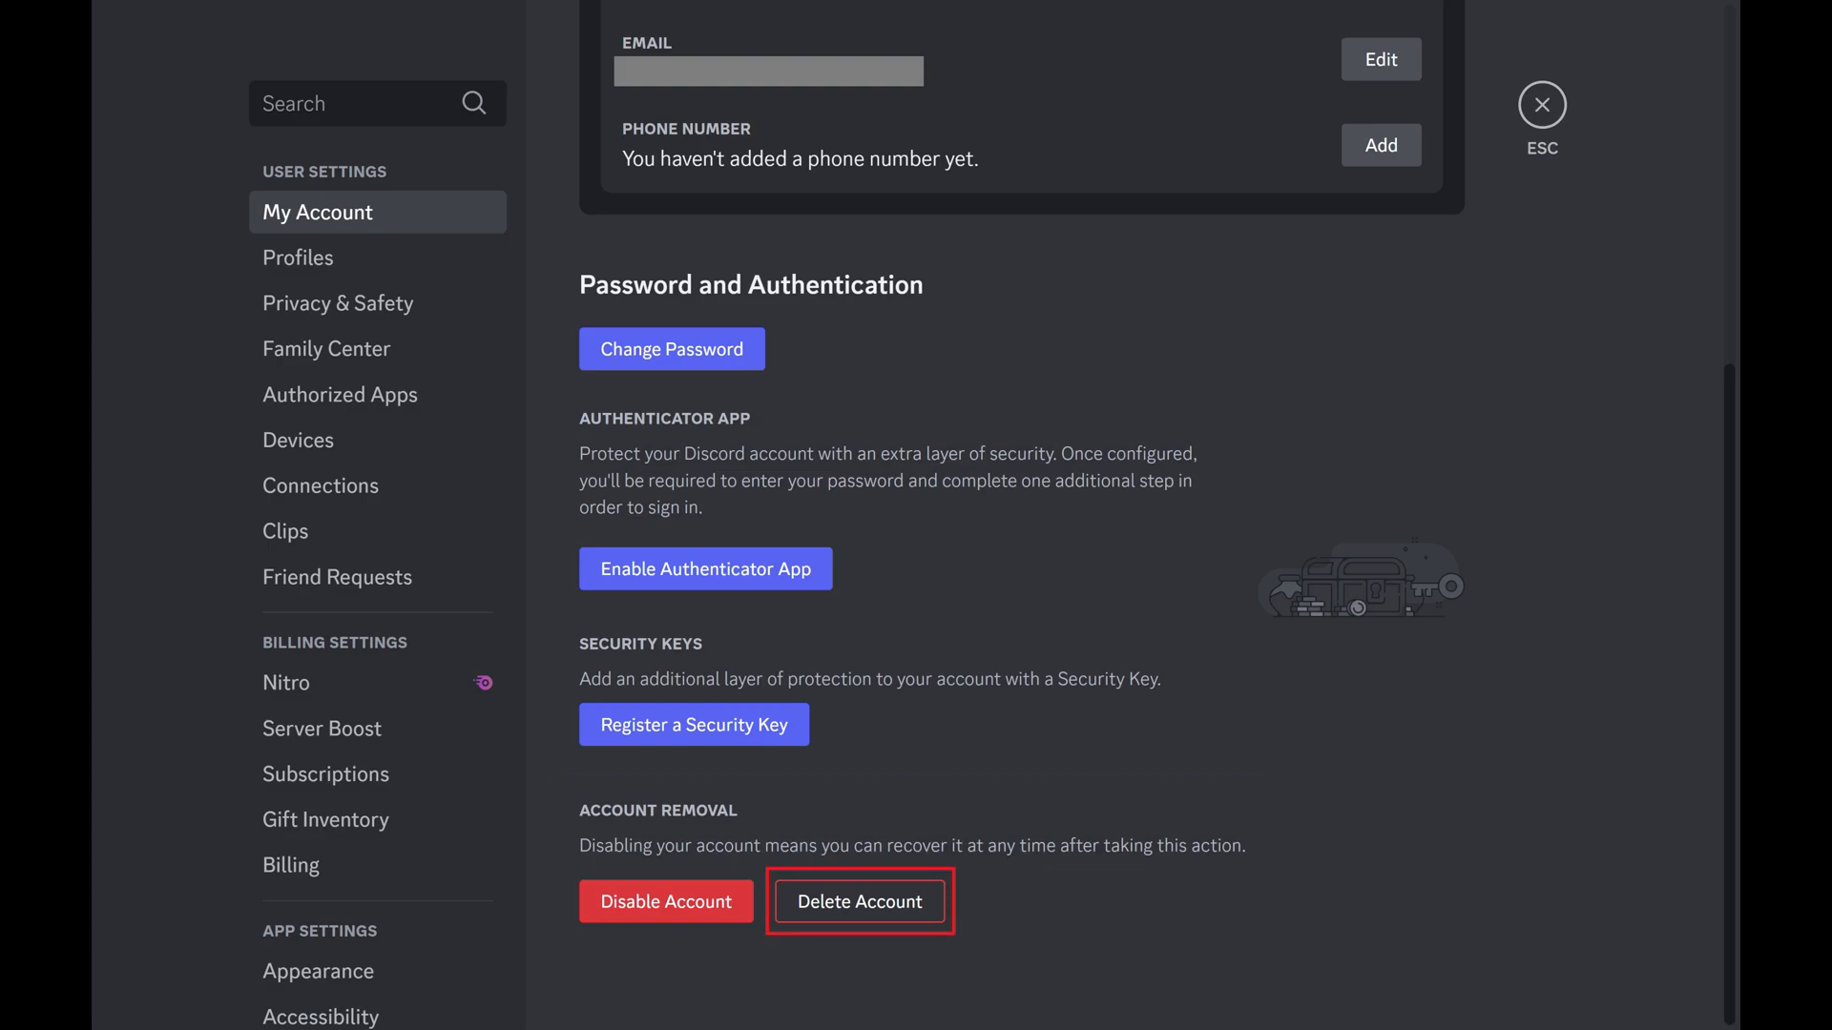
left_click(859, 900)
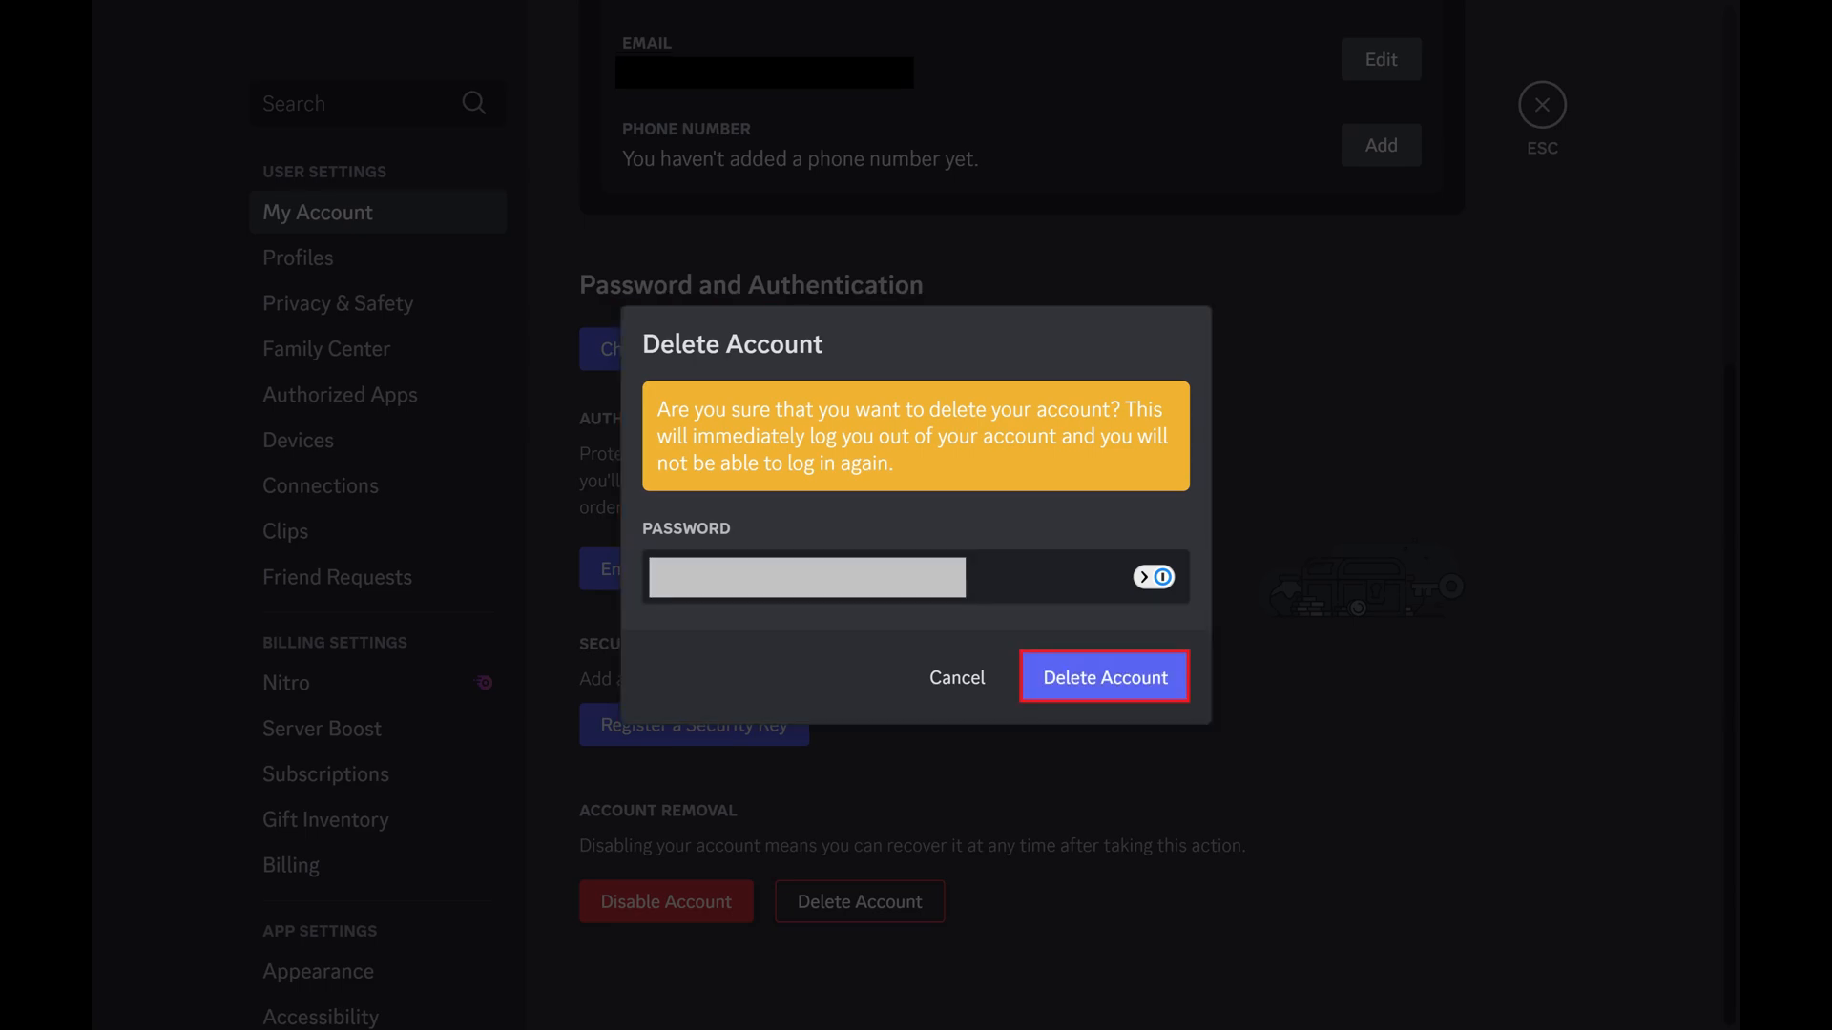
- Confirm Delete Account with the password, landing on the Discord login screen
left_click(1105, 676)
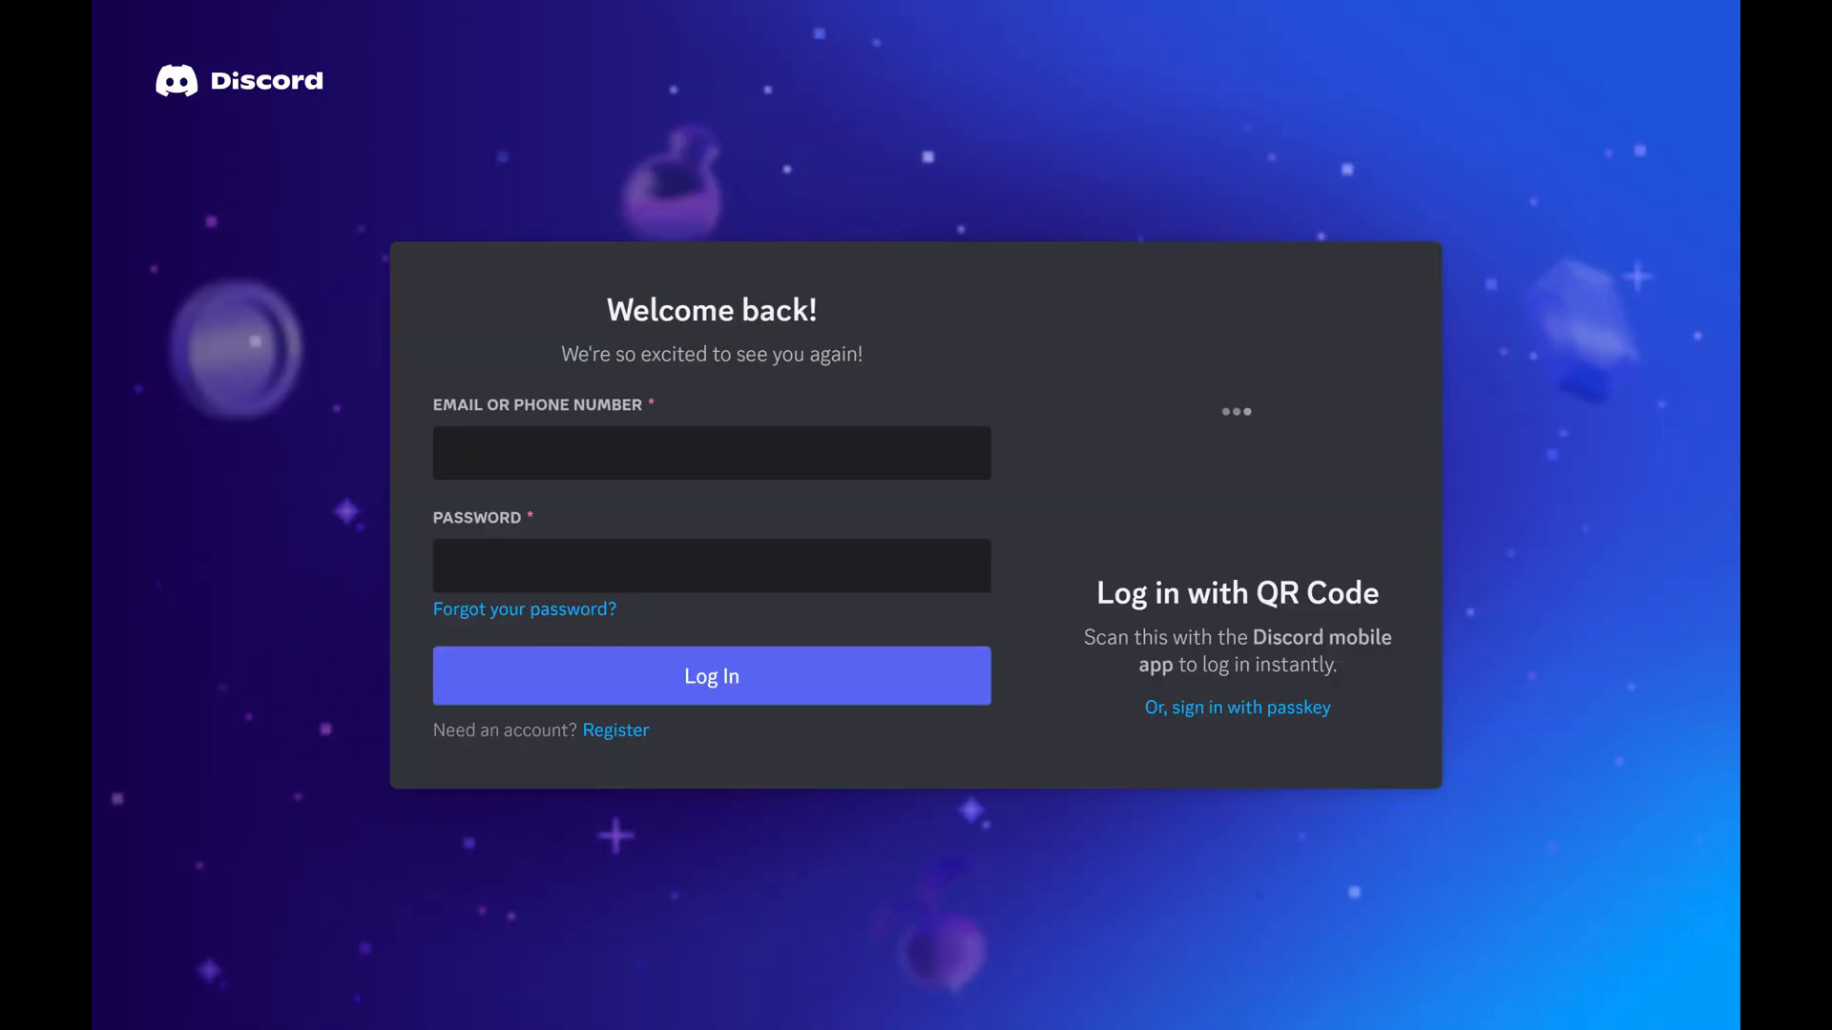